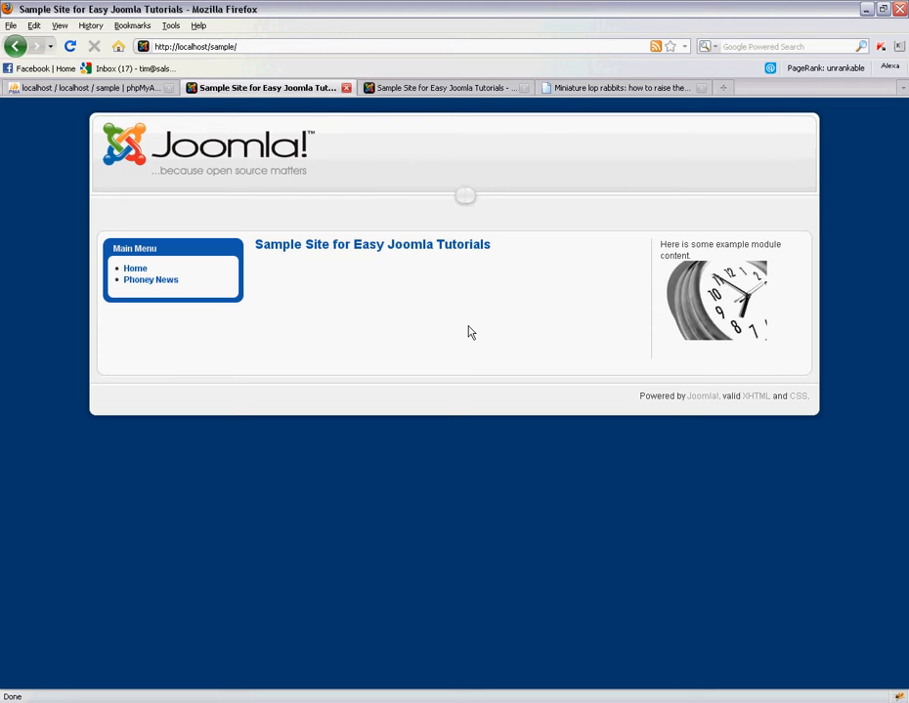
pyautogui.moveTo(451, 317)
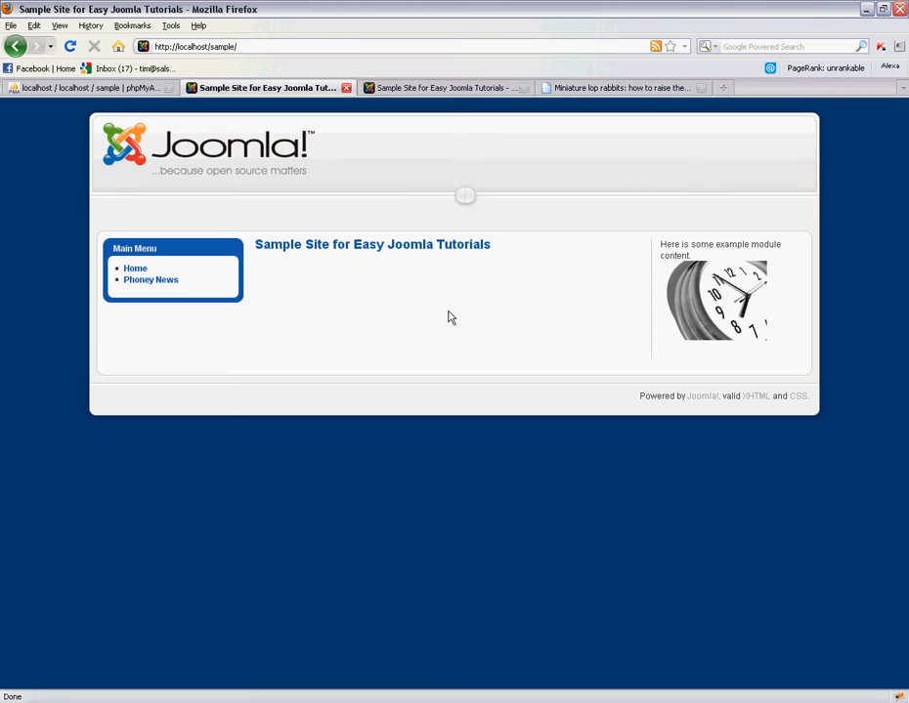